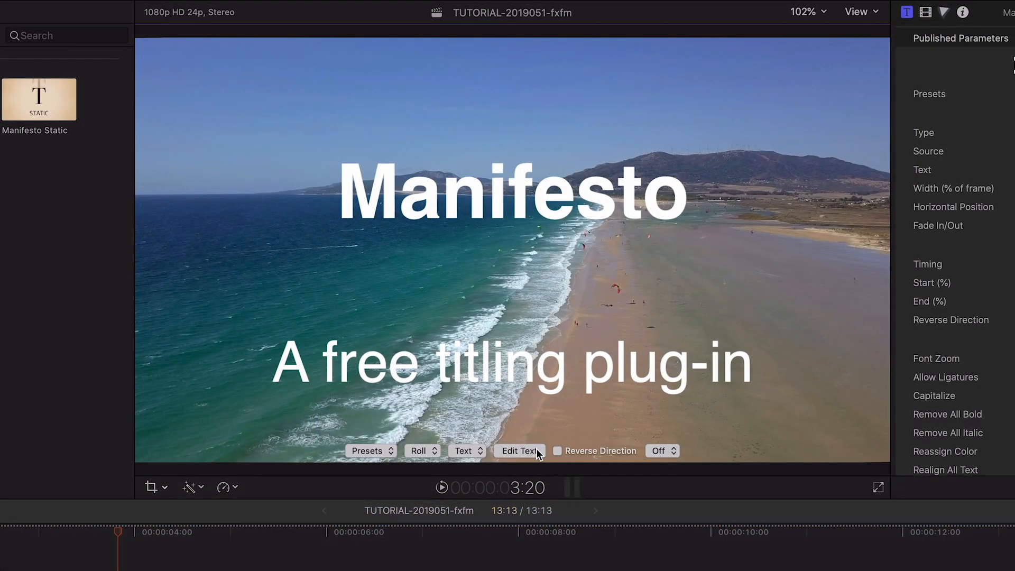
Import the Credits RTF document as the roll title's text
{"action": "left_click", "coordinate": [518, 450]}
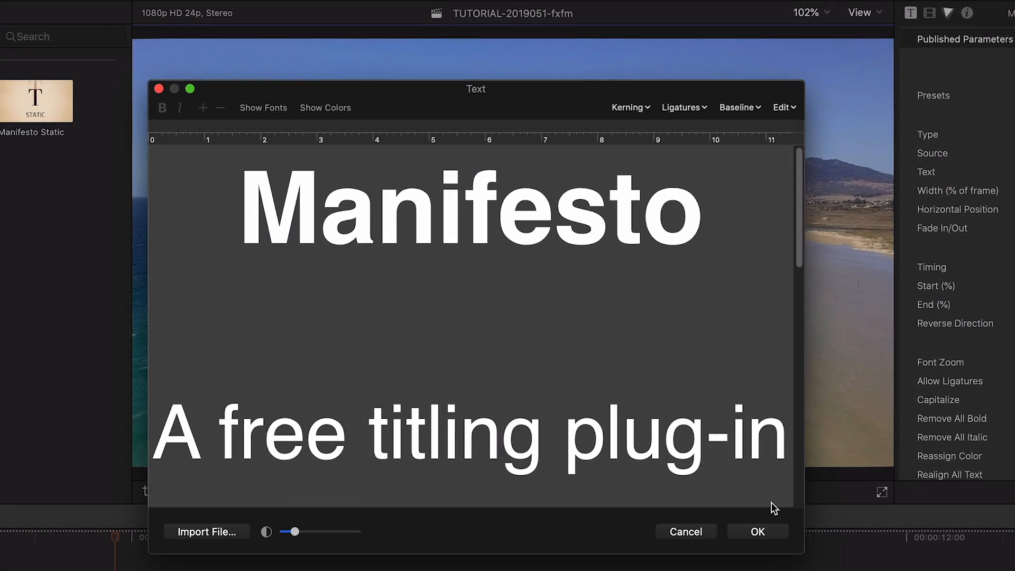
{"action": "left_click", "coordinate": [206, 532]}
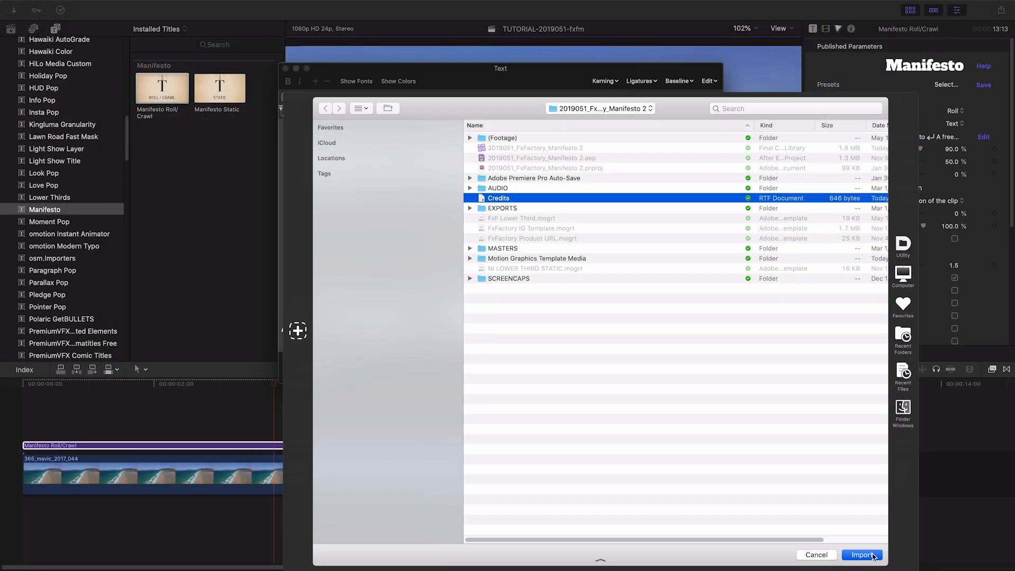
{"action": "left_click", "coordinate": [863, 555]}
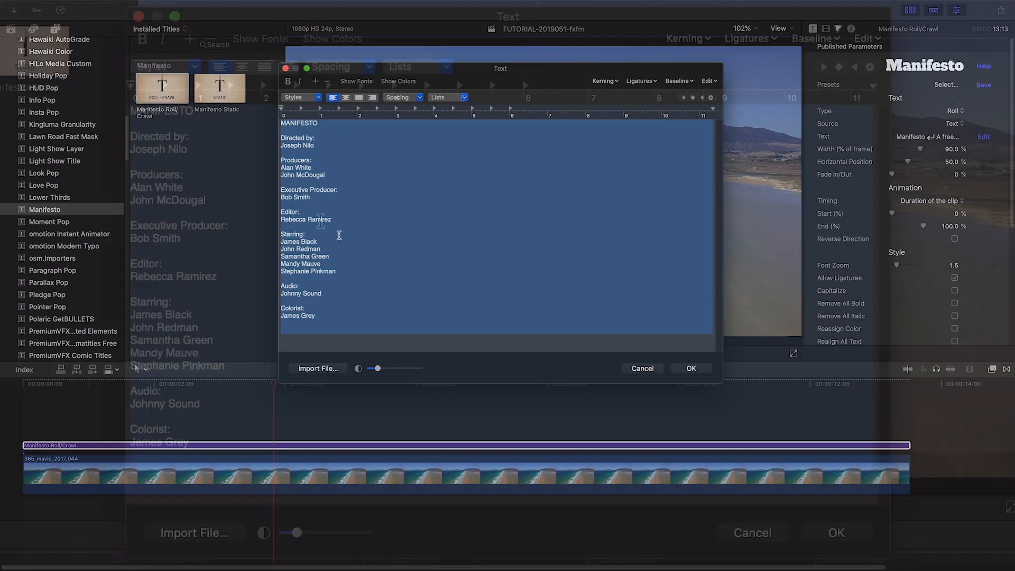
Select all the imported credit lines and centre-align them
{"action": "left_click", "coordinate": [398, 81]}
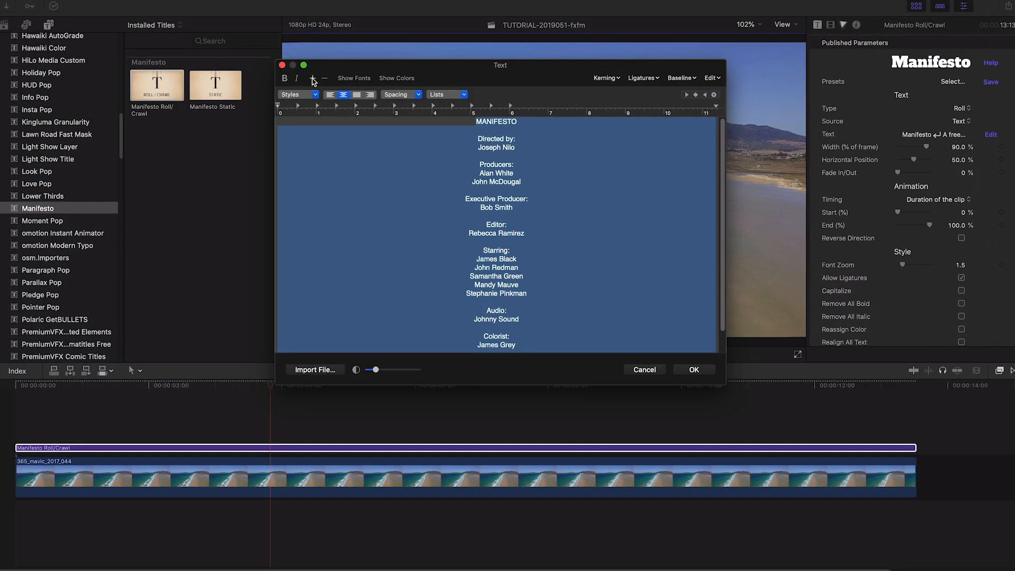
{"action": "left_click", "coordinate": [313, 79]}
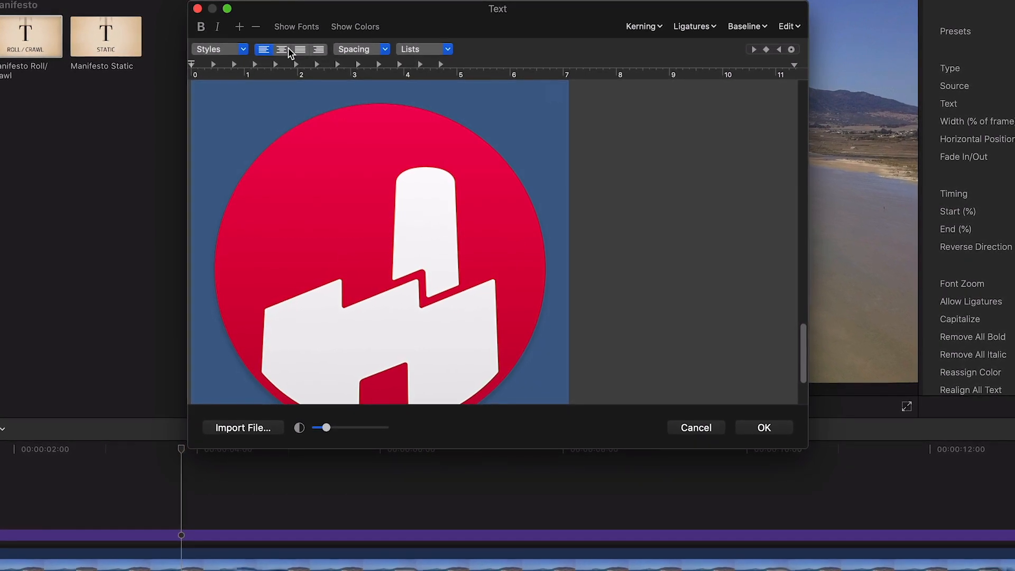
{"action": "left_click", "coordinate": [764, 427]}
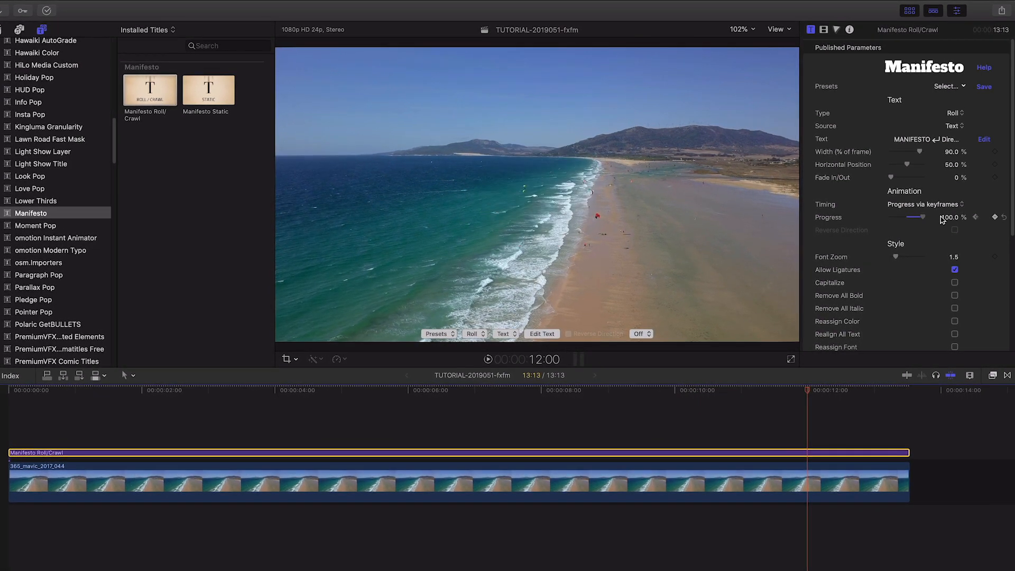
Add a Progress keyframe reaching 100% near the clip's end, then review and close the text editor
{"action": "left_click", "coordinate": [506, 391]}
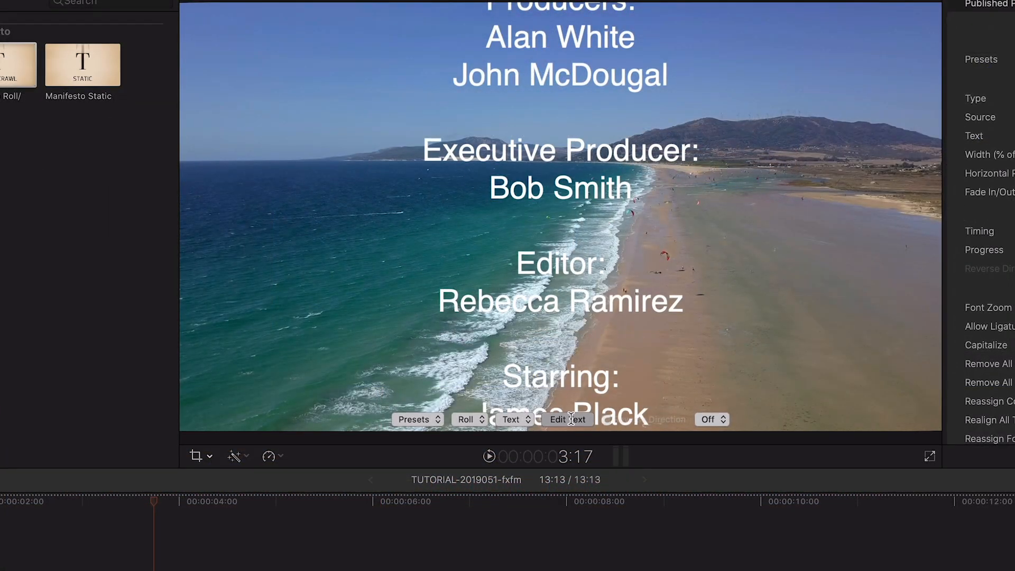
{"action": "left_click", "coordinate": [566, 419]}
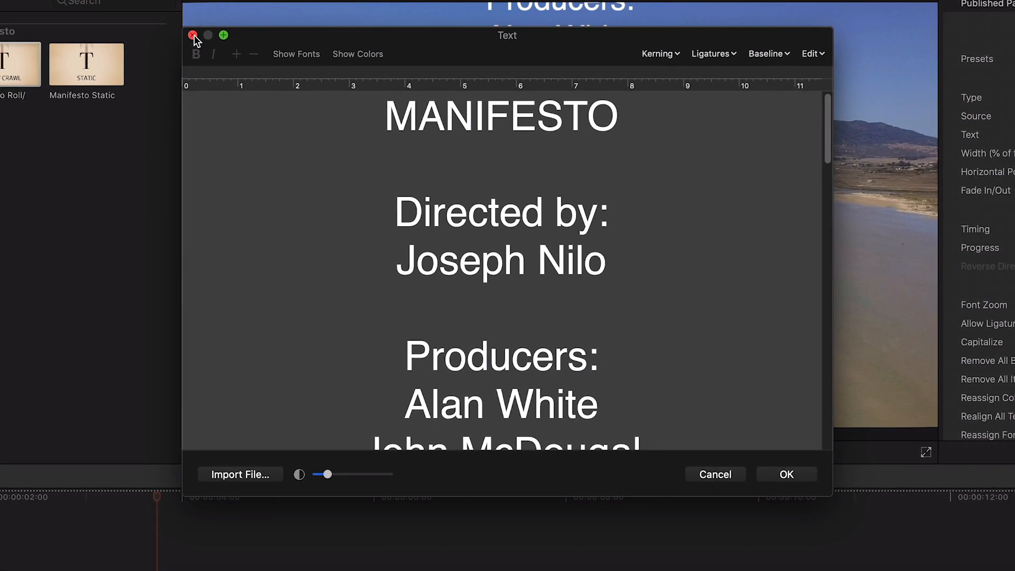
{"action": "left_click", "coordinate": [192, 36]}
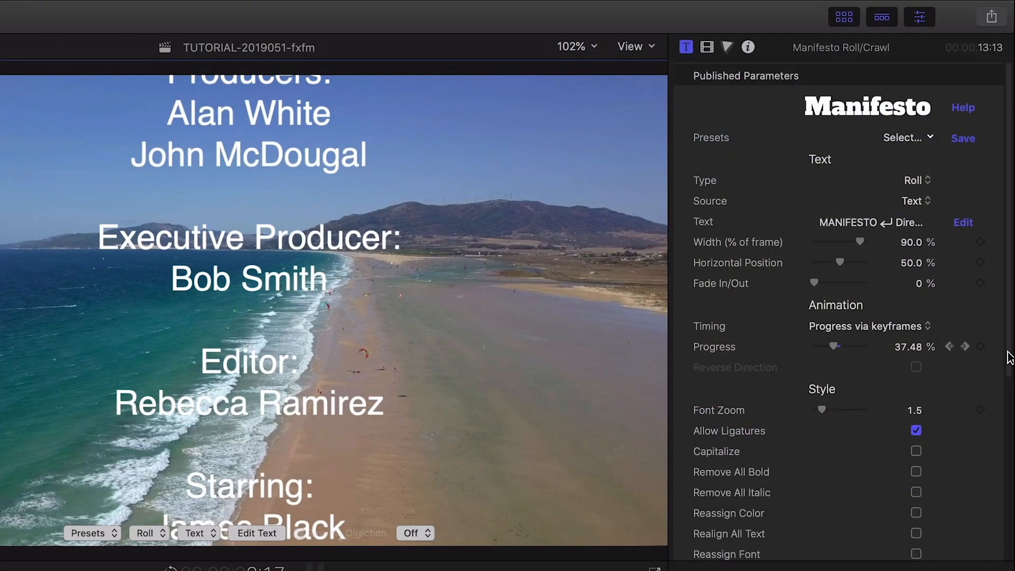
Set Alignment to Left and realign all the credit text in the inspector
{"action": "scroll", "scroll_direction": "down", "scroll_amount": 3}
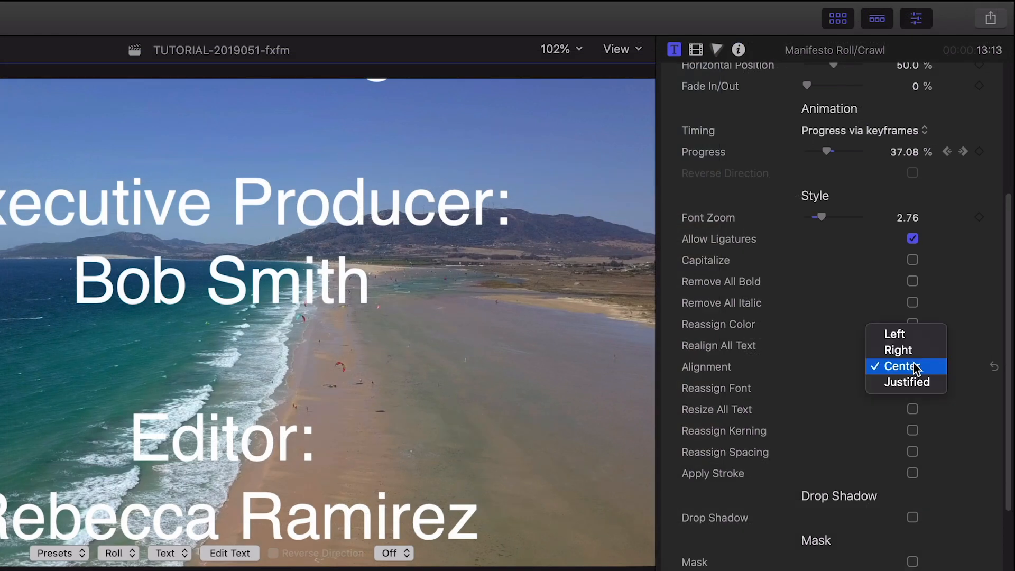
{"action": "left_click", "coordinate": [894, 334]}
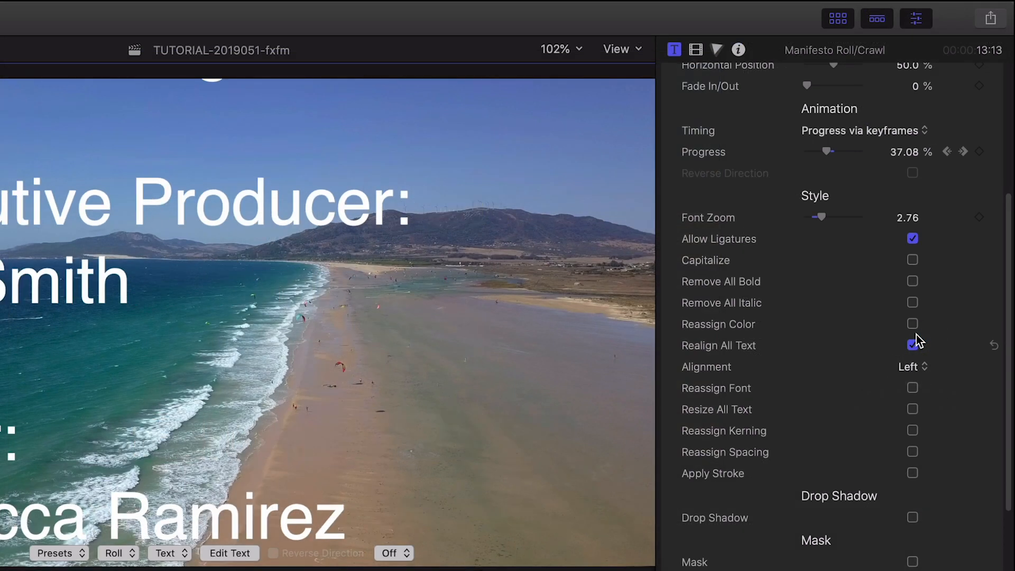
{"action": "left_click", "coordinate": [913, 323]}
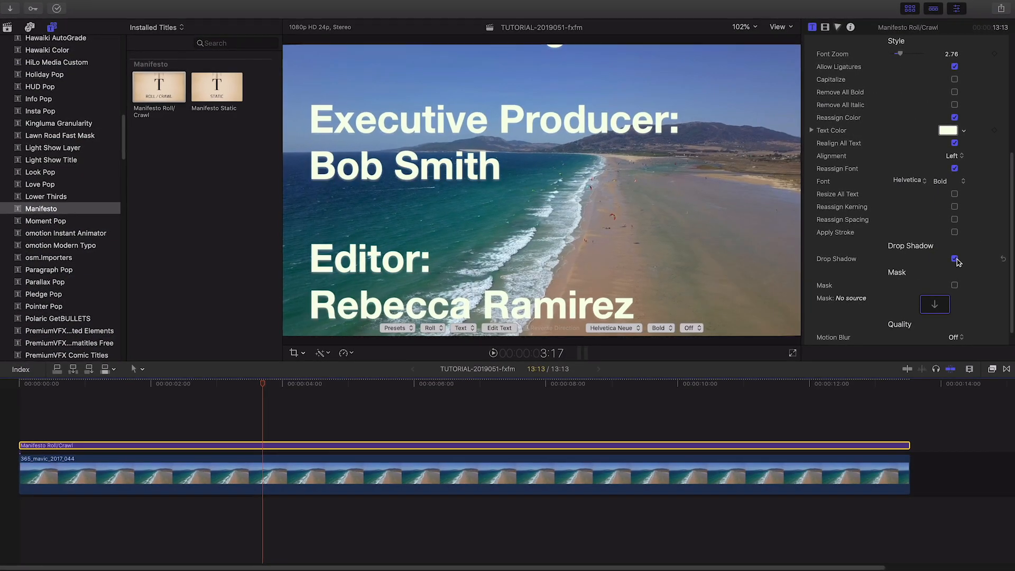
Switch on Drop Shadow for the rolling credits
{"action": "left_click", "coordinate": [953, 258]}
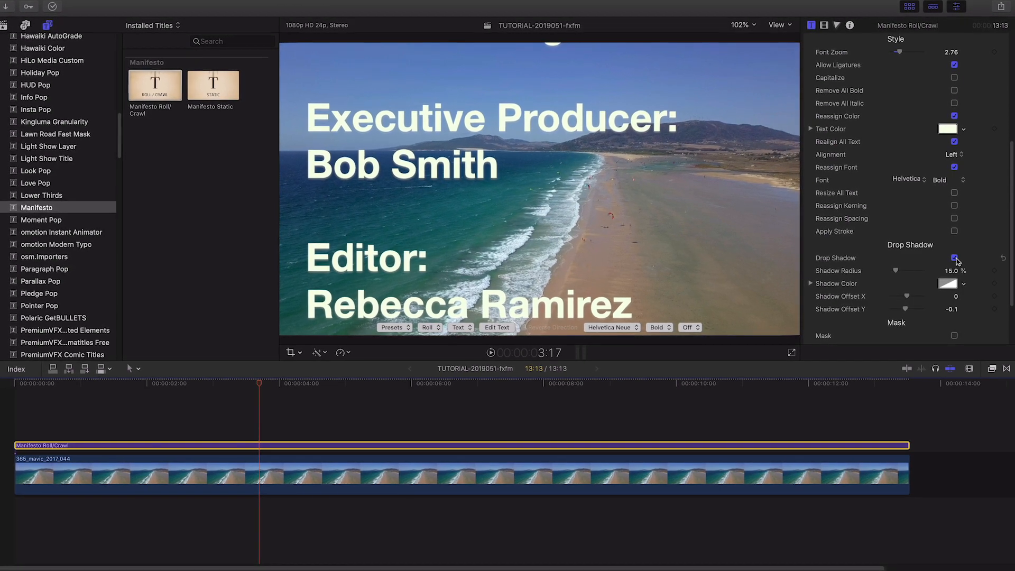
{"action": "left_click", "coordinate": [954, 257]}
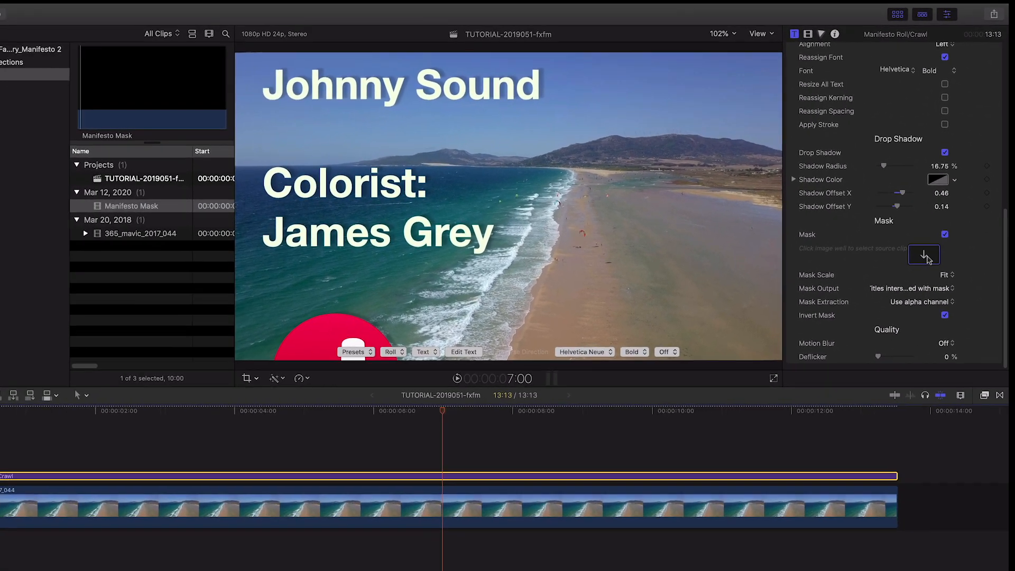
Apply the beach/sunset browser clip as the credits' mask source
{"action": "left_click", "coordinate": [924, 255]}
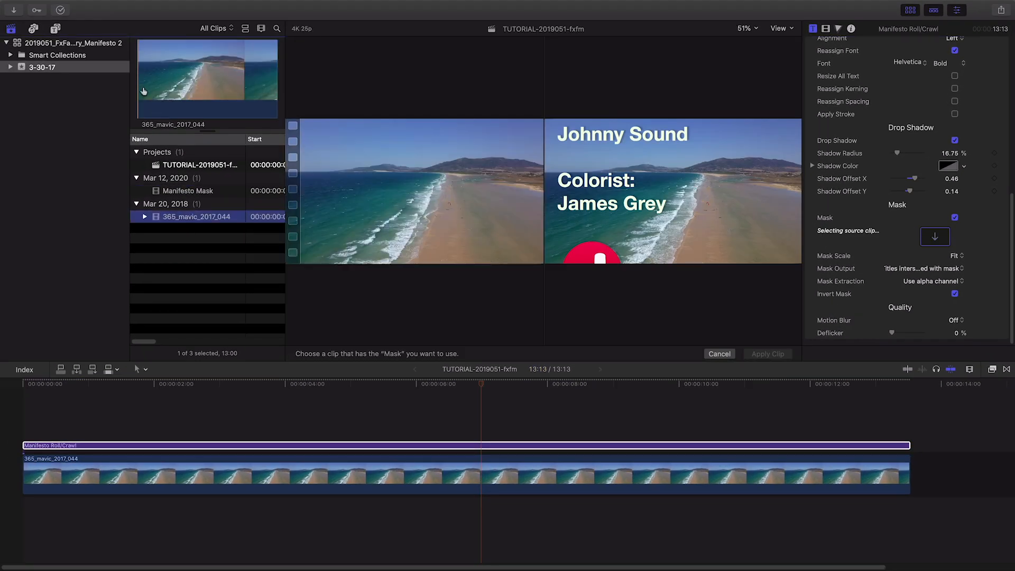
{"action": "left_click", "coordinate": [198, 215]}
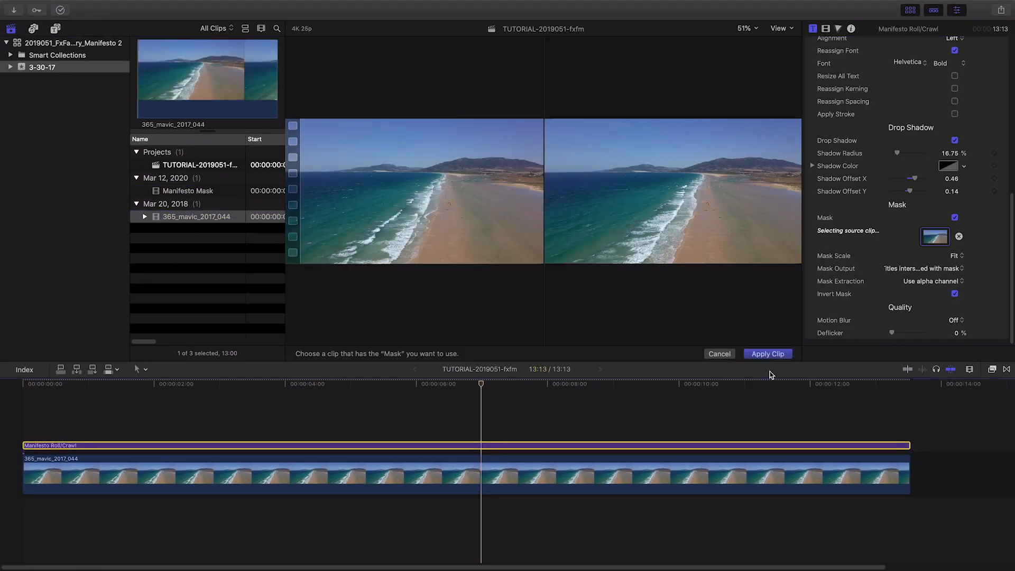
{"action": "left_click", "coordinate": [767, 353]}
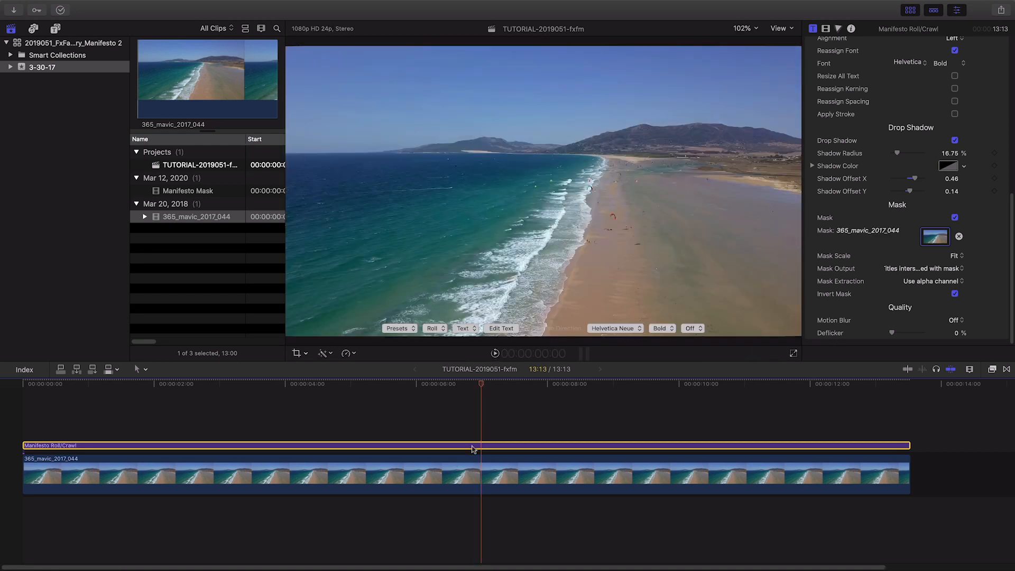
Extract the mask by luminance, uninvert it, and output Mask intersected with titles
{"action": "left_click", "coordinate": [933, 281]}
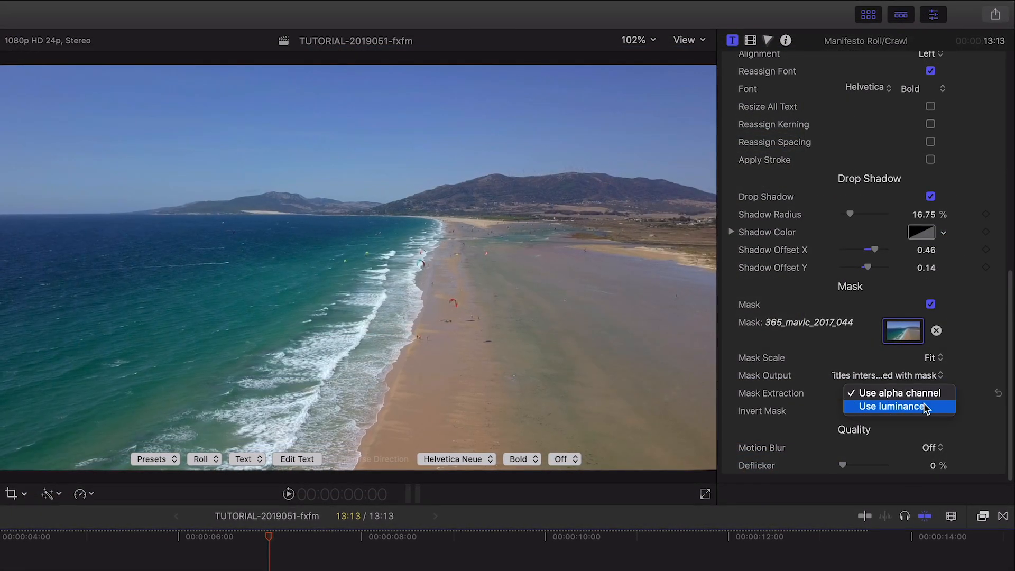
{"action": "left_click", "coordinate": [894, 405]}
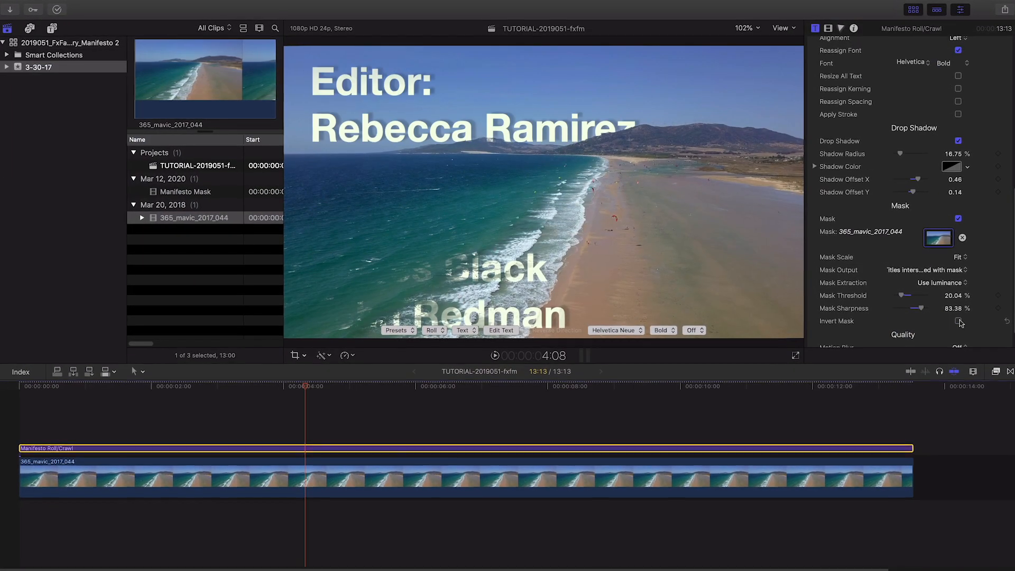
{"action": "left_click", "coordinate": [342, 388]}
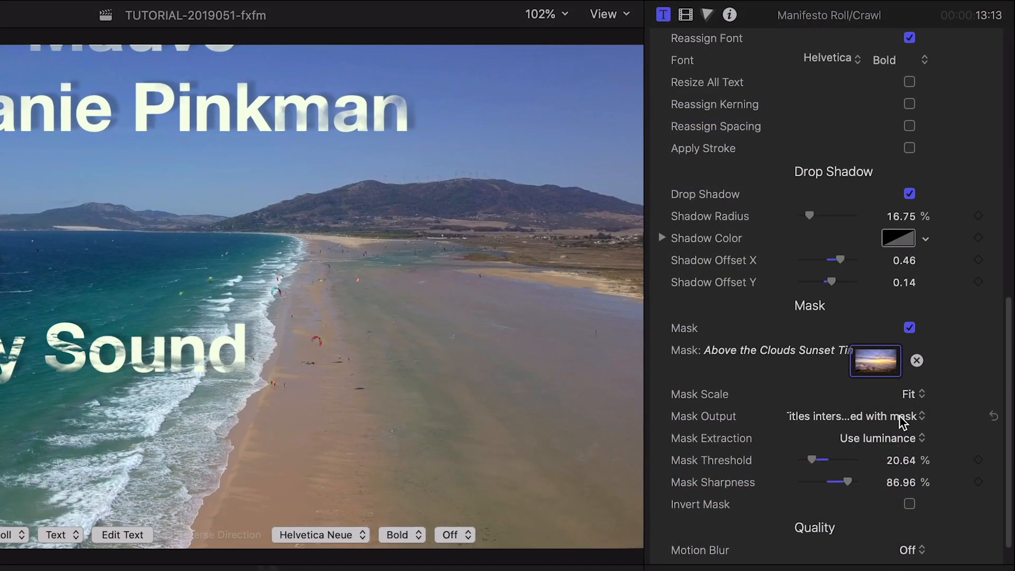
{"action": "left_click", "coordinate": [853, 416]}
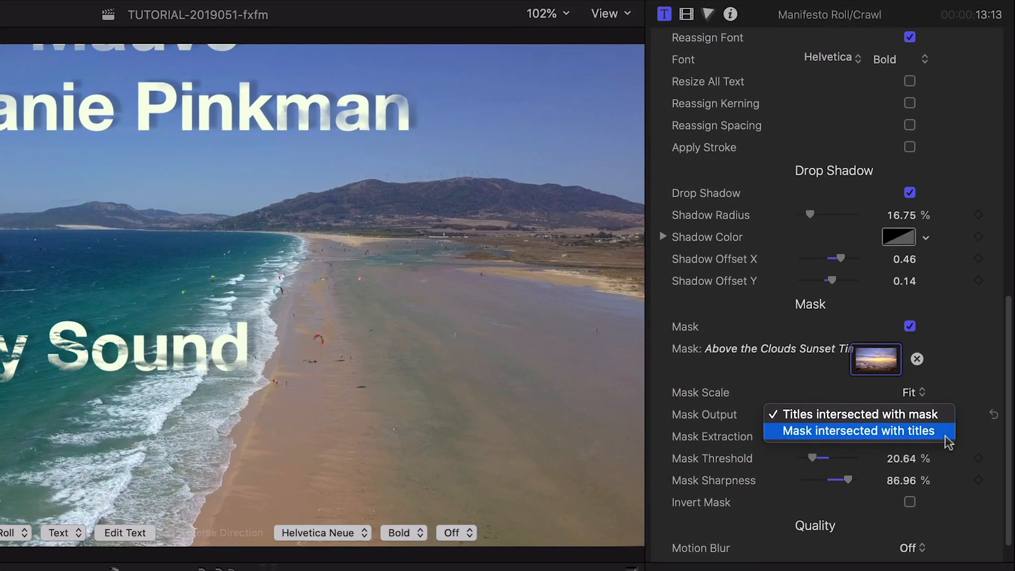
{"action": "left_click", "coordinate": [858, 430]}
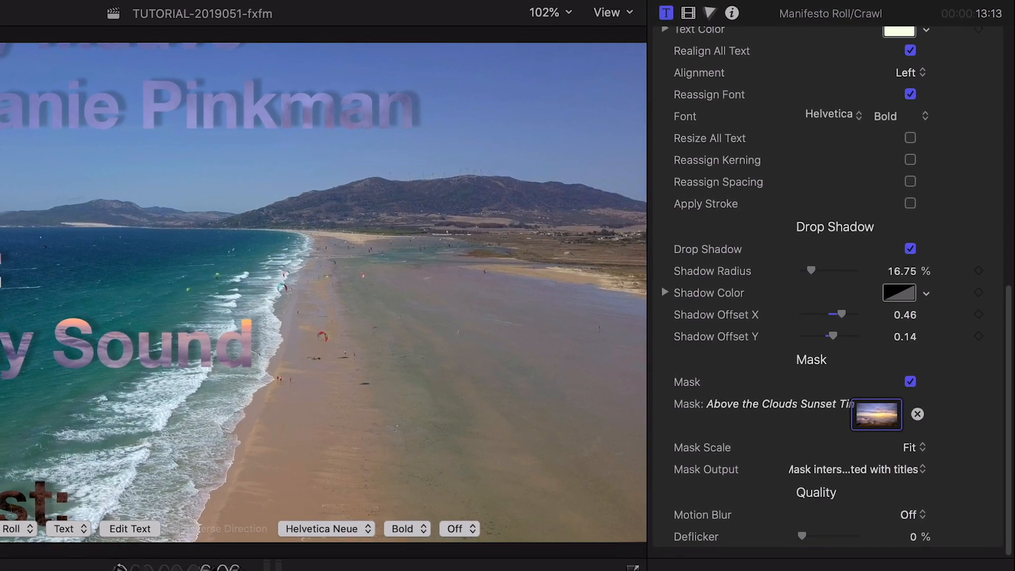
Uncheck Mask and choose a Motion Blur quality level for the credits
{"action": "left_click", "coordinate": [910, 381]}
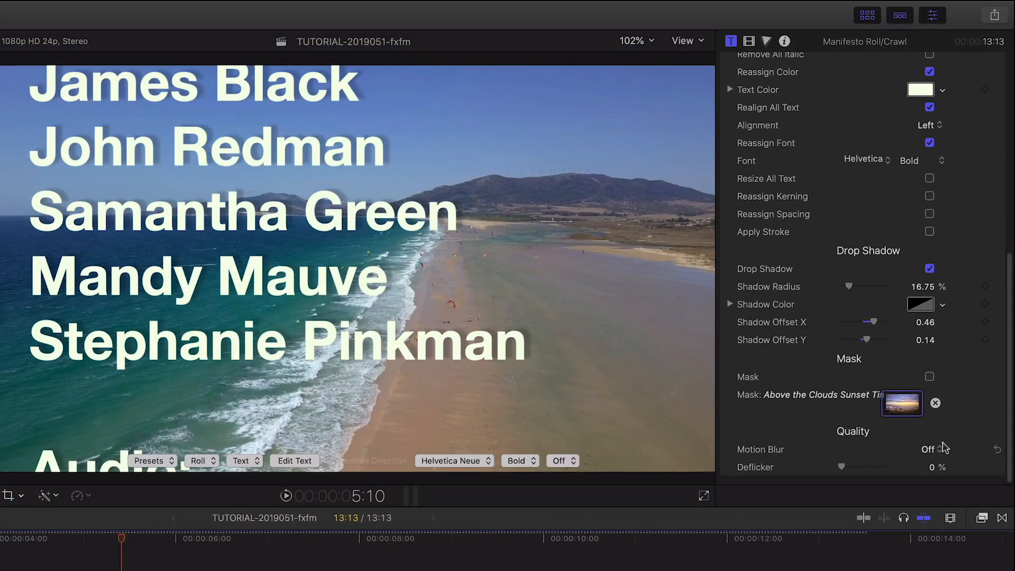
{"action": "left_click", "coordinate": [933, 449]}
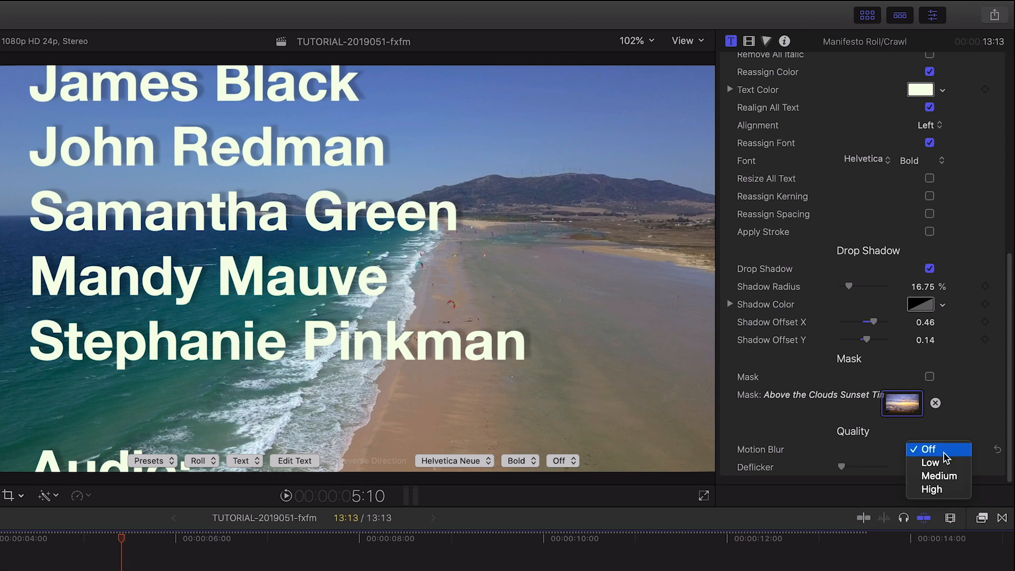
{"action": "left_click", "coordinate": [939, 476]}
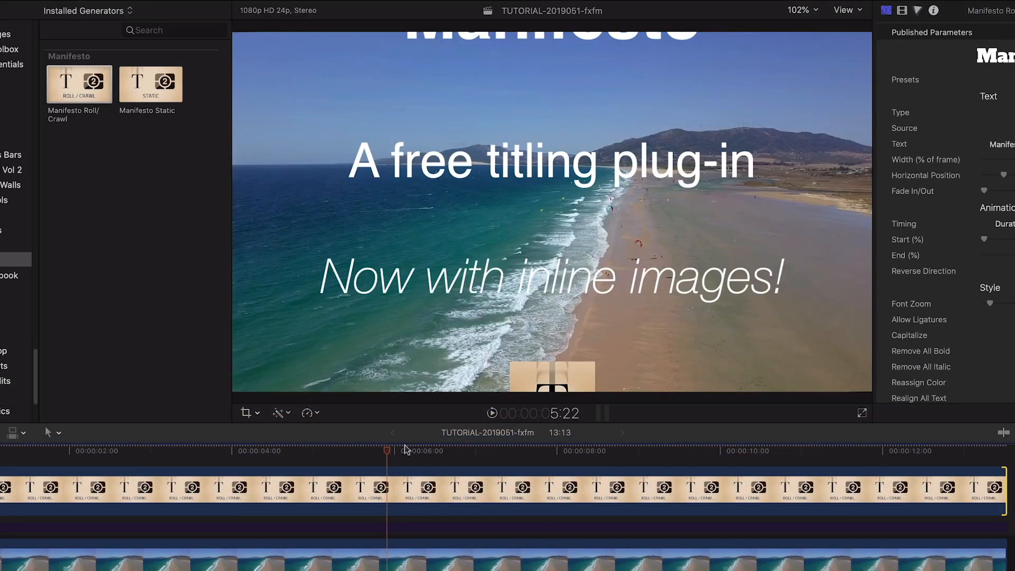
Go to the title's start, select the clip and show its Video inspector Compositing settings
{"action": "left_click", "coordinate": [25, 450]}
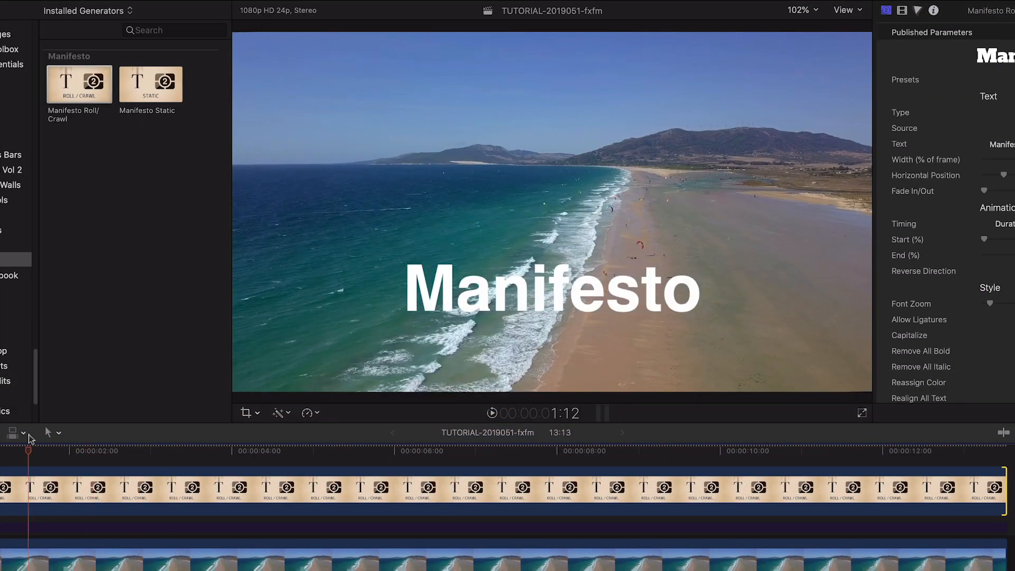
{"action": "left_click", "coordinate": [212, 450]}
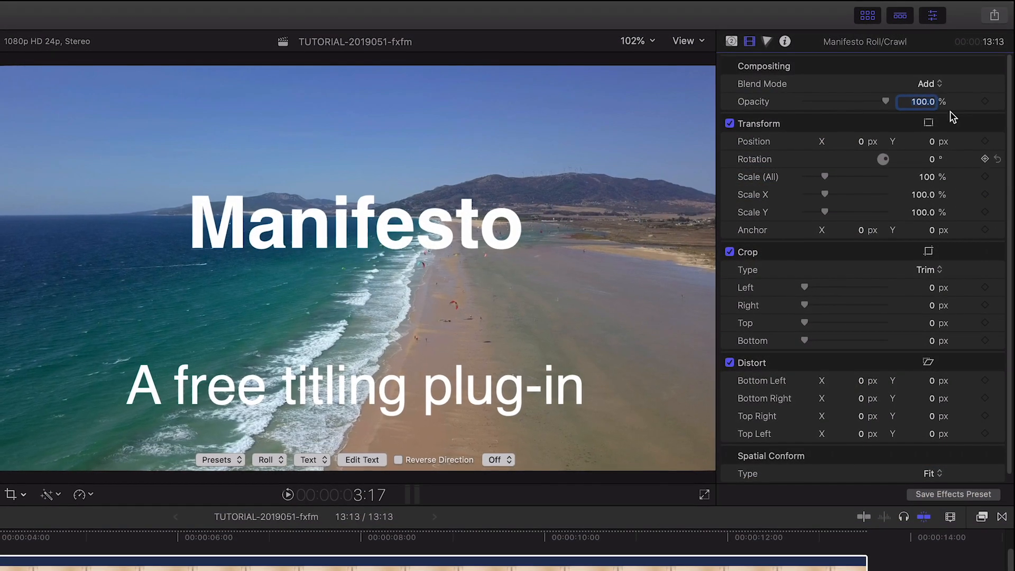
{"action": "left_click", "coordinate": [926, 83]}
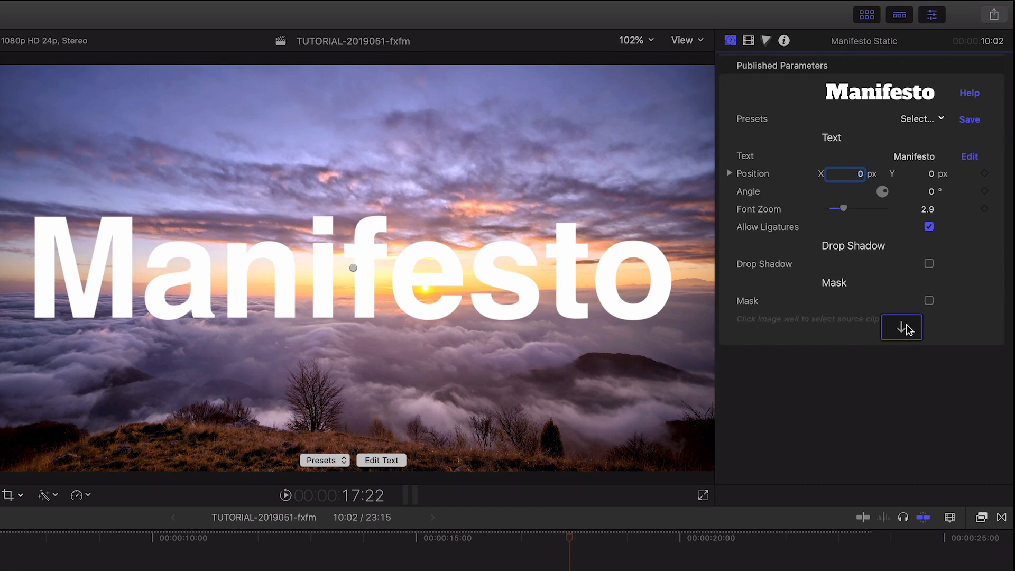
Enter mask clip-selection mode from the Manifesto Static title's Mask image well
{"action": "left_click", "coordinate": [929, 300]}
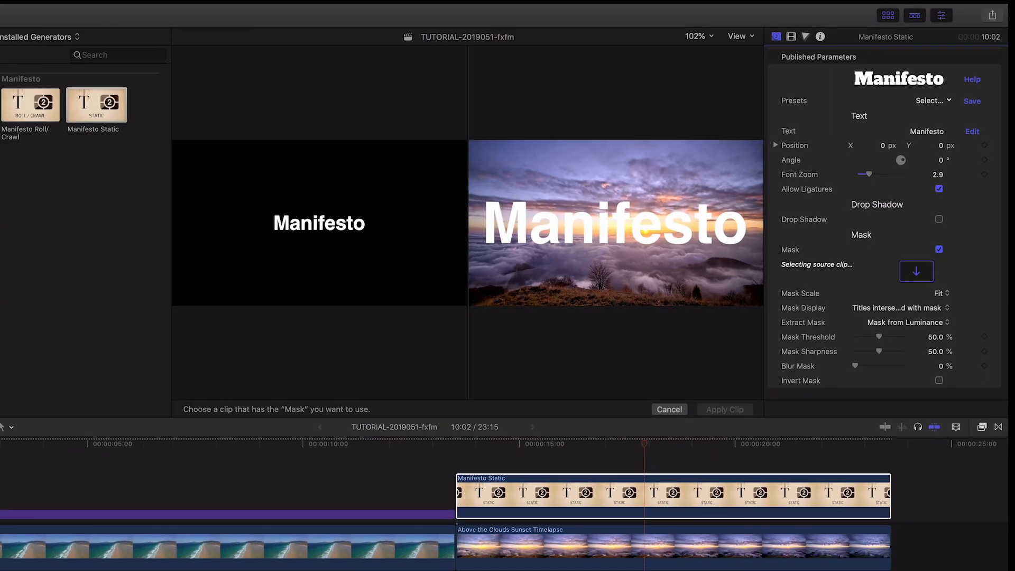